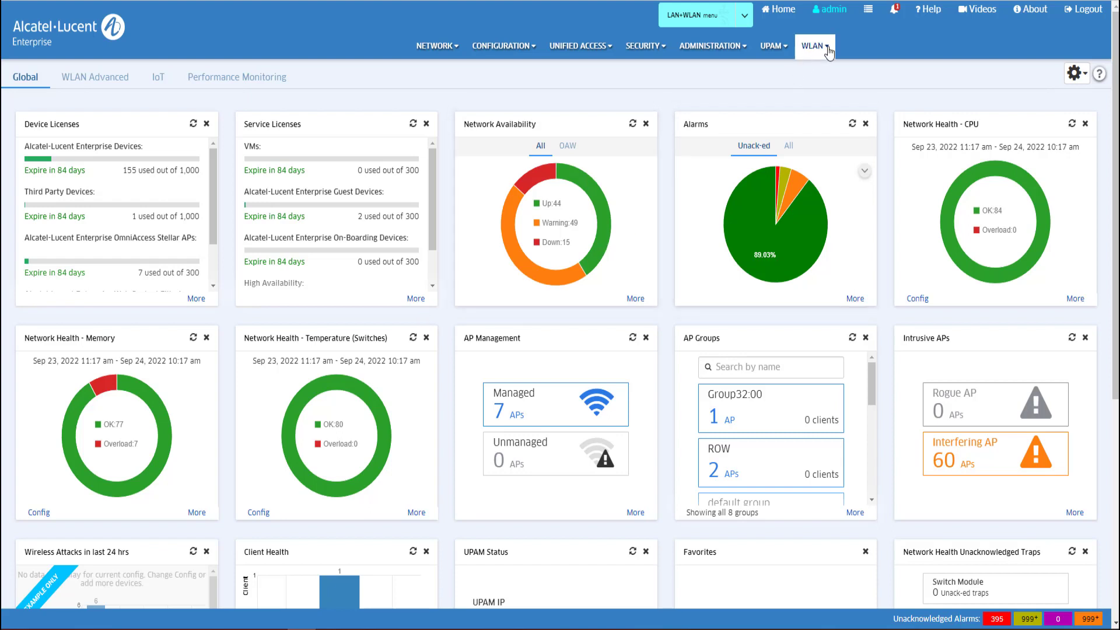
Go to WLAN > Floor Plan to show the empty Floor Plan List
{"action": "left_click", "coordinate": [814, 46]}
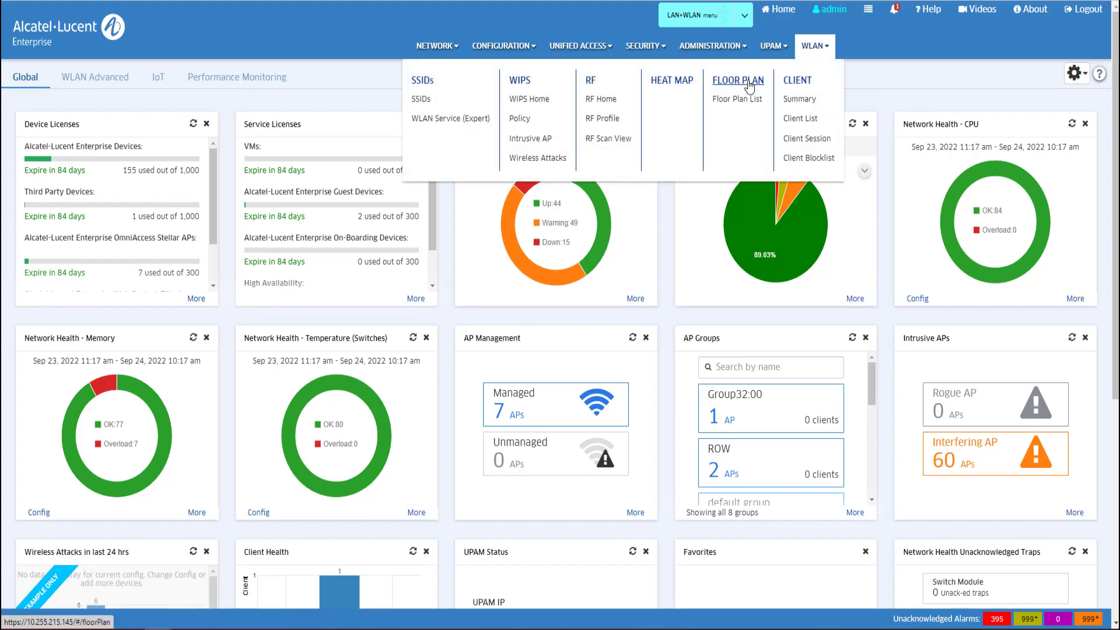
{"action": "left_click", "coordinate": [738, 98]}
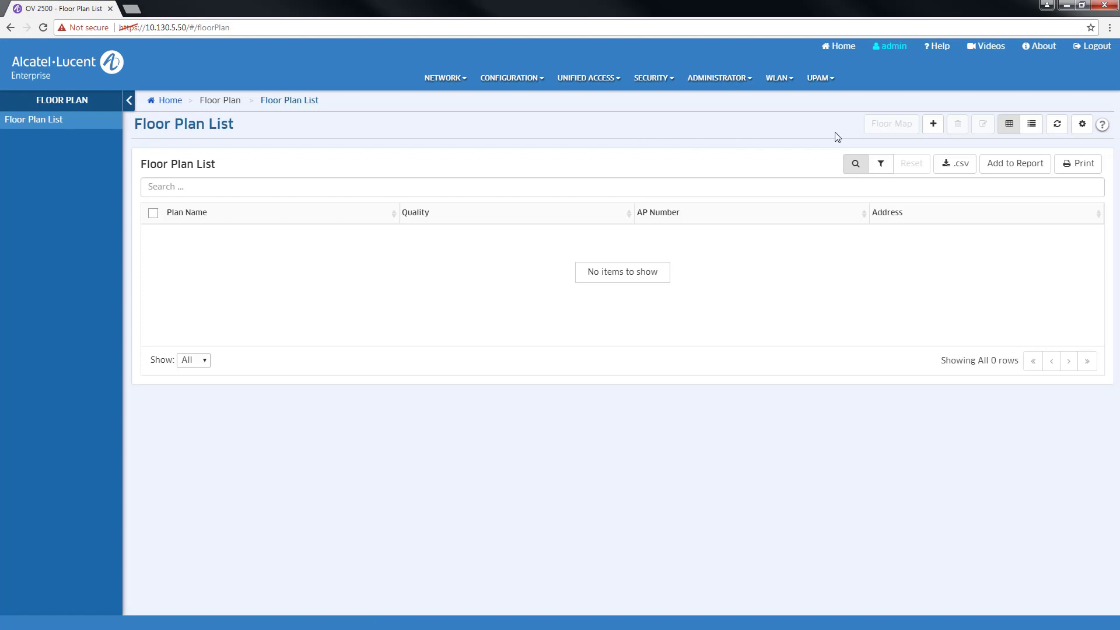
Create the floor plan 'My Floor Plan' using the Office-plan image file
{"action": "left_click", "coordinate": [932, 124]}
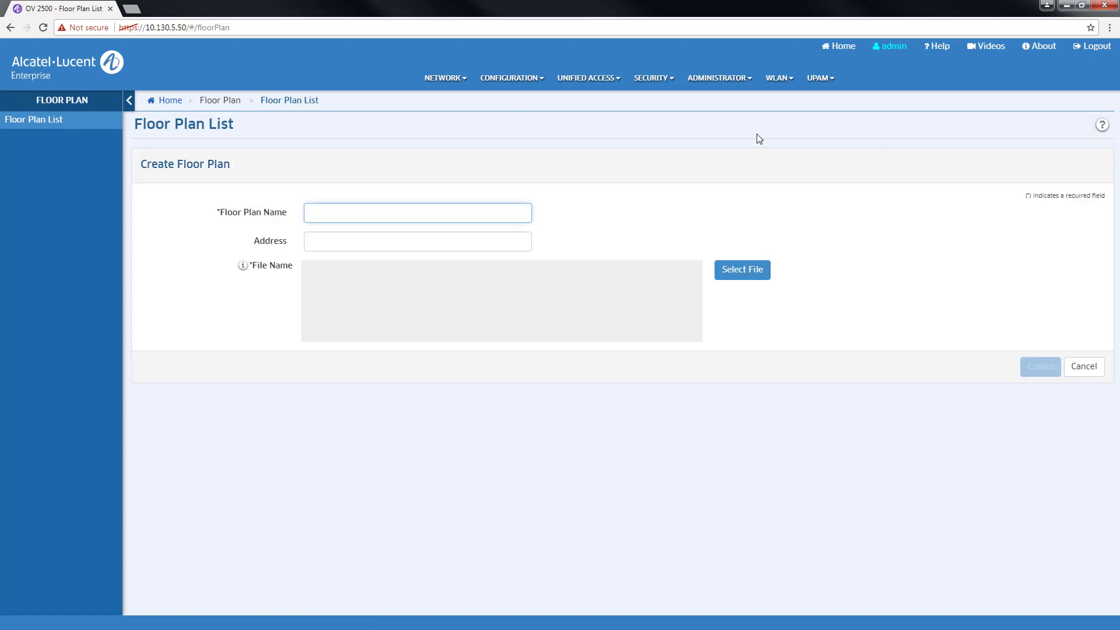
{"action": "type", "text": "M"}
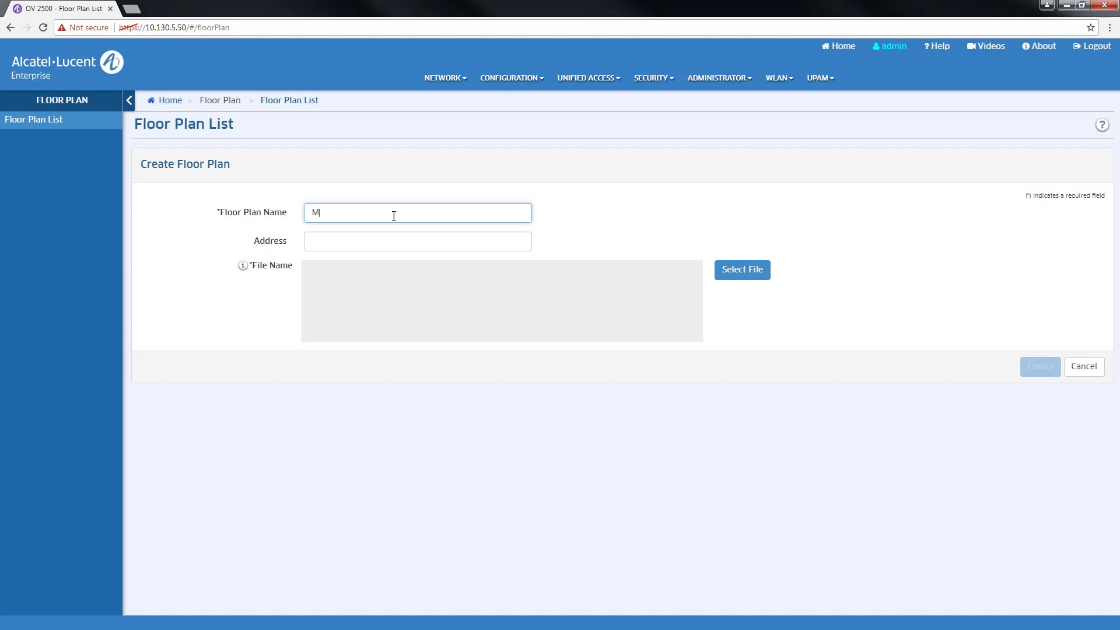
{"action": "type", "text": "y Floo"}
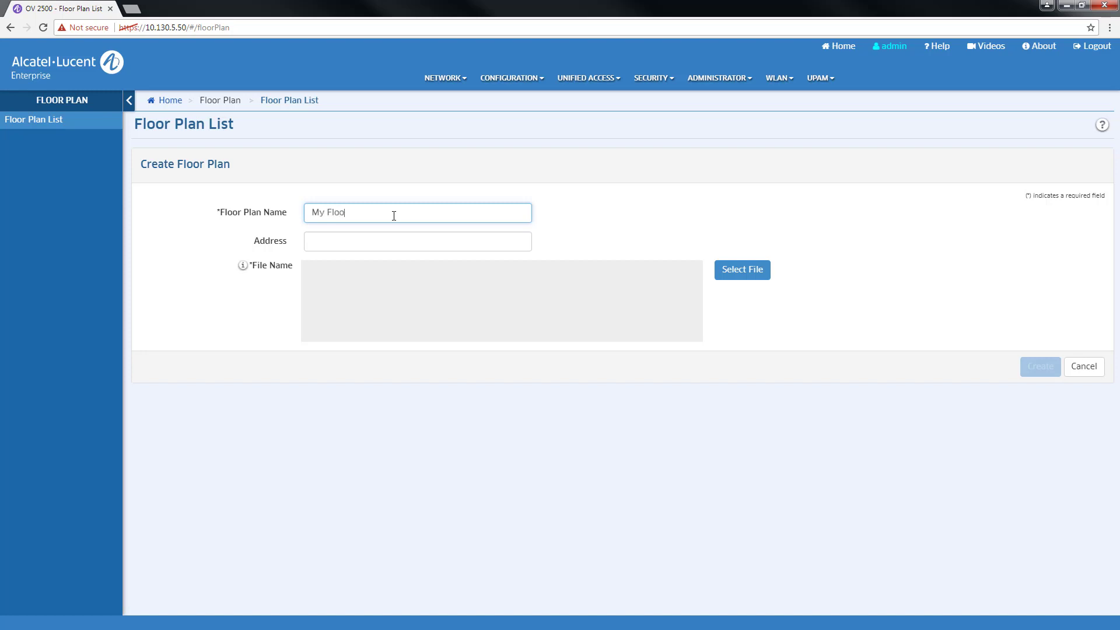
{"action": "type", "text": "r Plan"}
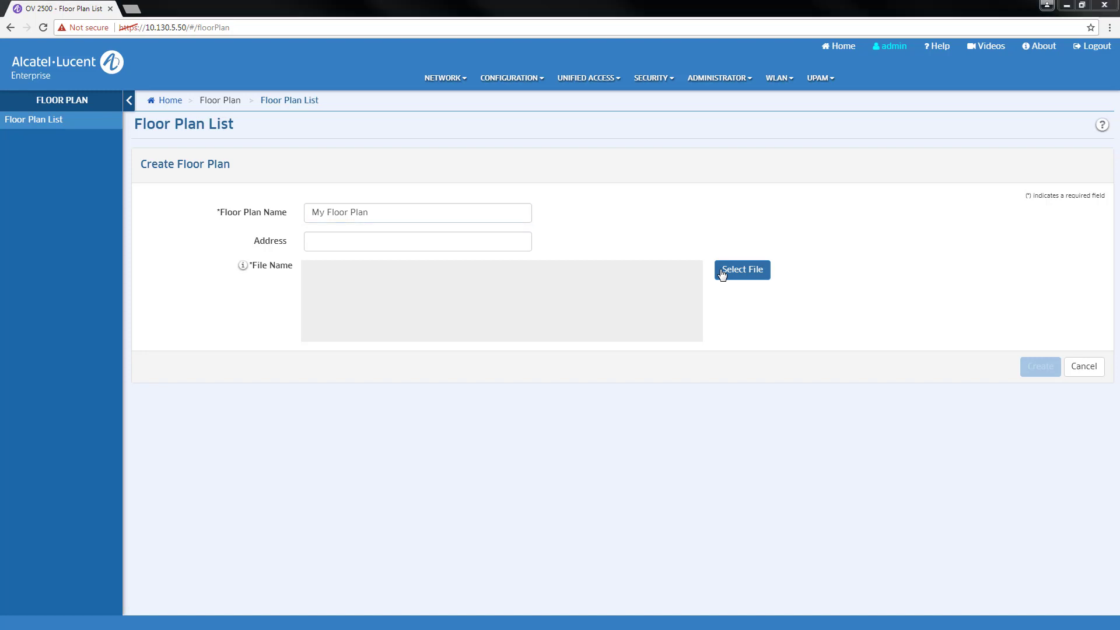
{"action": "left_click", "coordinate": [742, 269]}
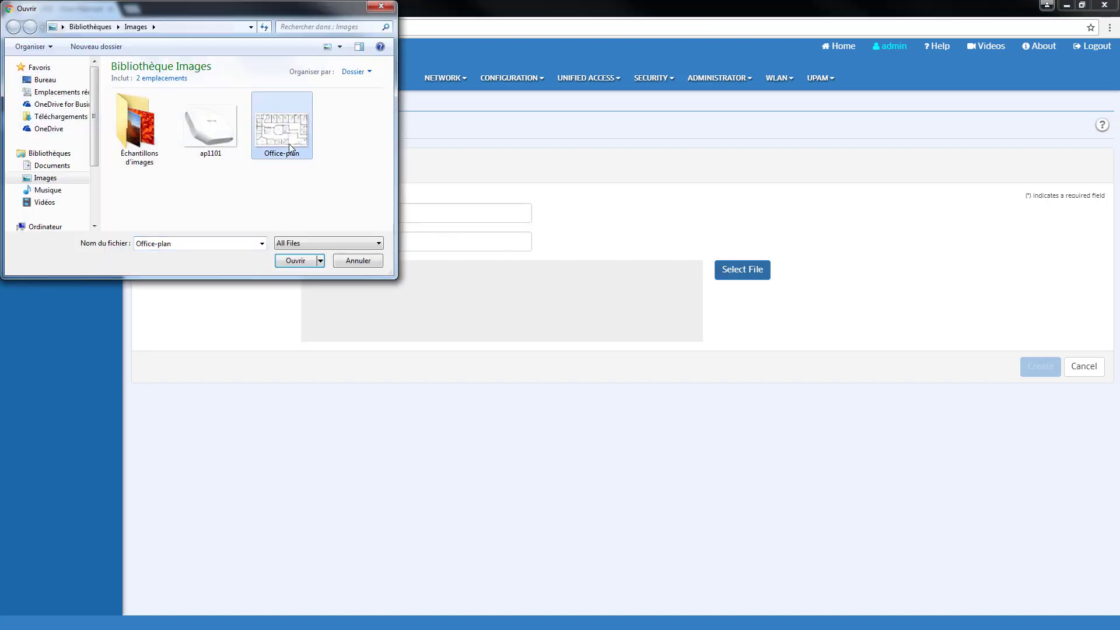
{"action": "left_click", "coordinate": [295, 260]}
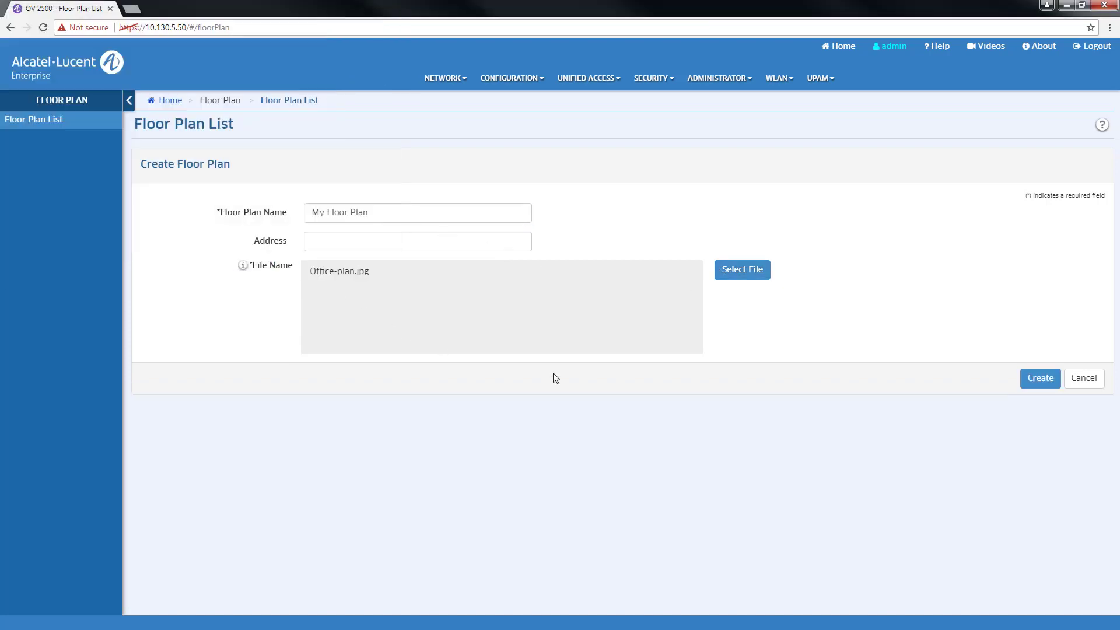
{"action": "left_click", "coordinate": [1039, 379]}
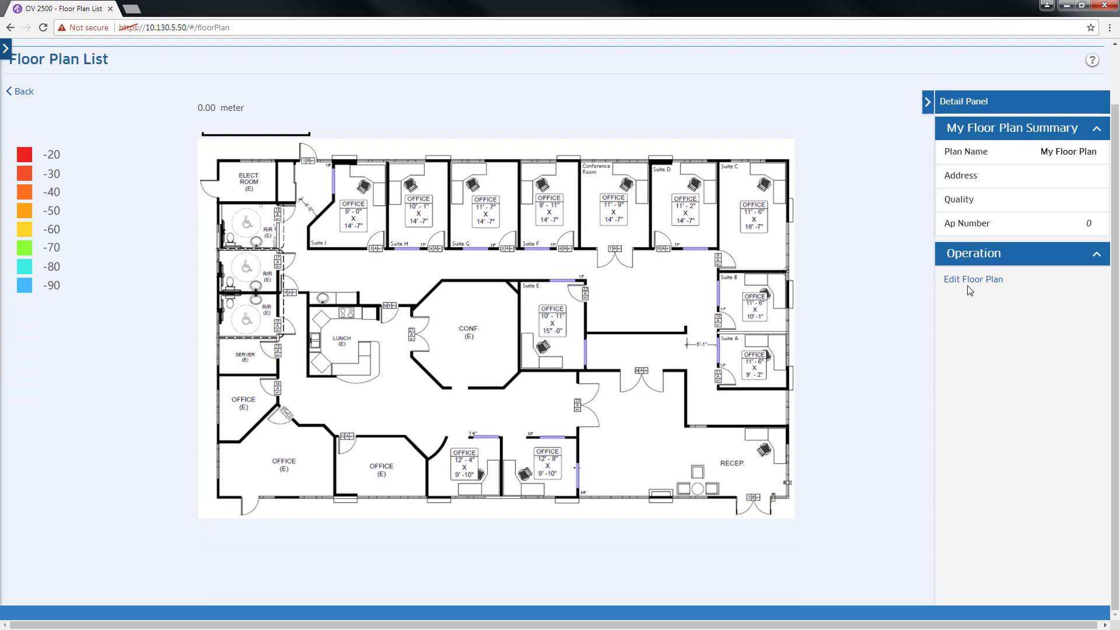
In the floor plan editor, use Scale The Map to draw a 5 m reference line
{"action": "left_click", "coordinate": [973, 279]}
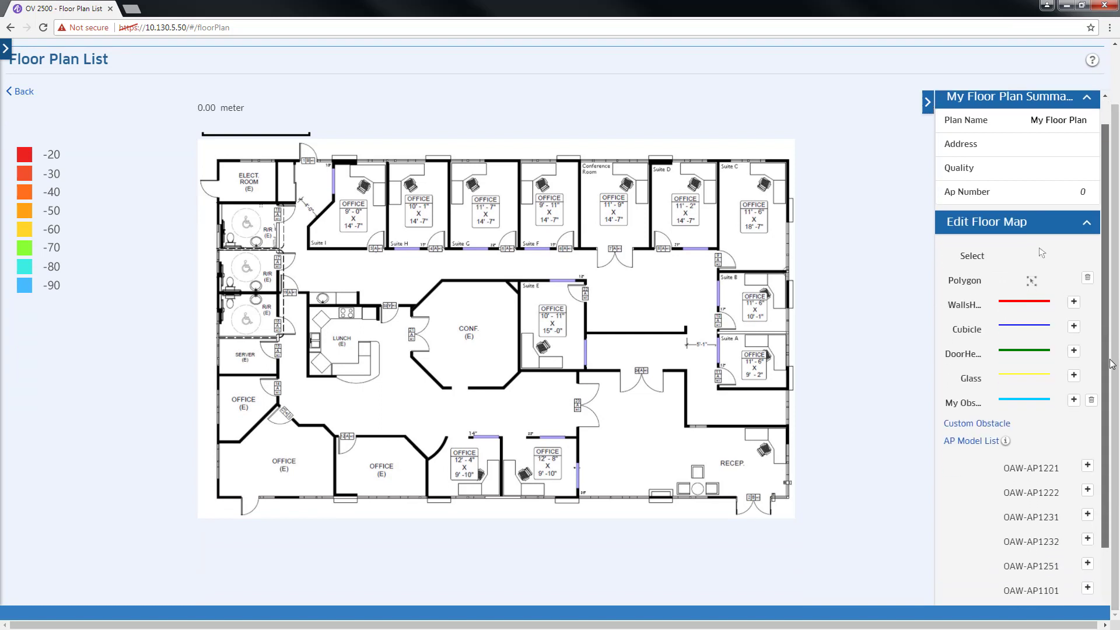
{"action": "scroll", "scroll_direction": "down", "scroll_amount": 3}
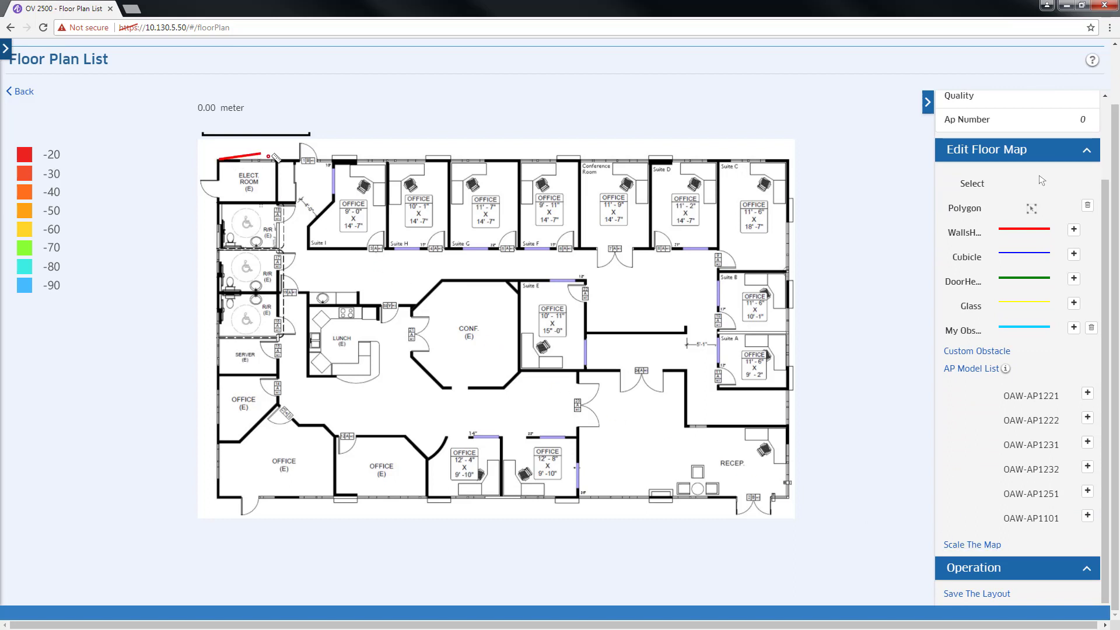
{"action": "left_click", "coordinate": [971, 545]}
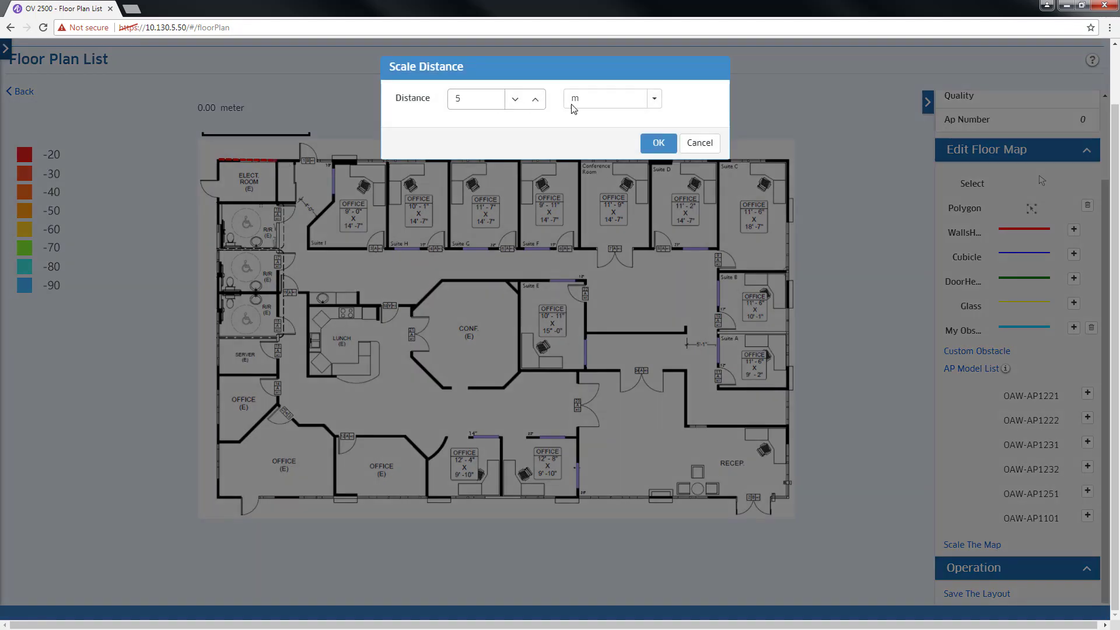
Confirm the 5 m scale and trace walls, cubicles, doors, glass and obstacles
{"action": "left_click", "coordinate": [657, 143]}
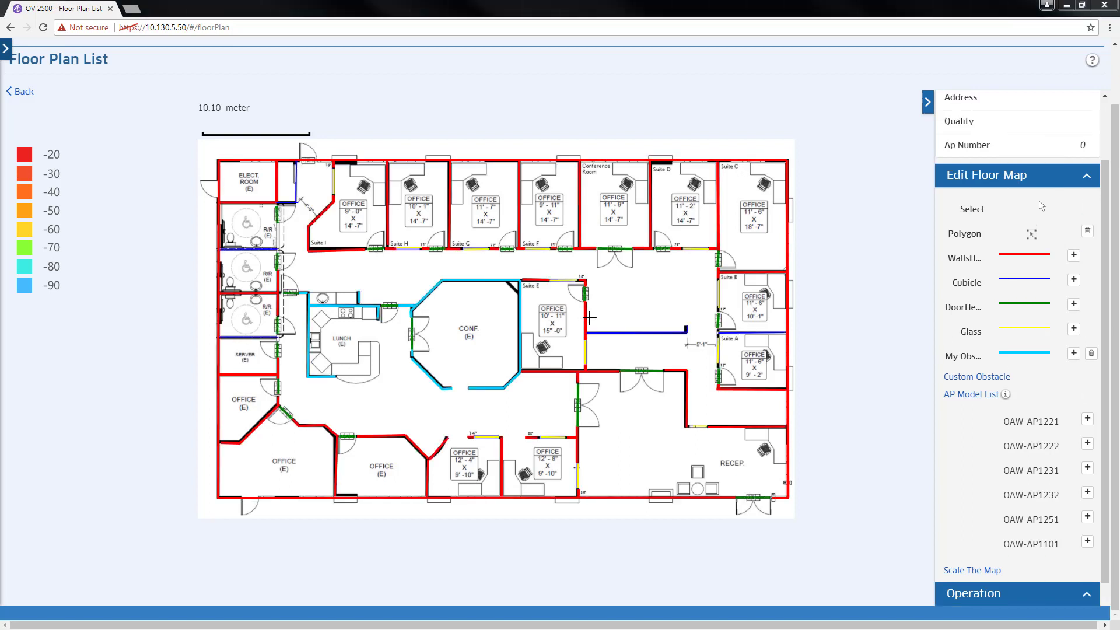
{"action": "scroll", "scroll_direction": "down", "scroll_amount": 3}
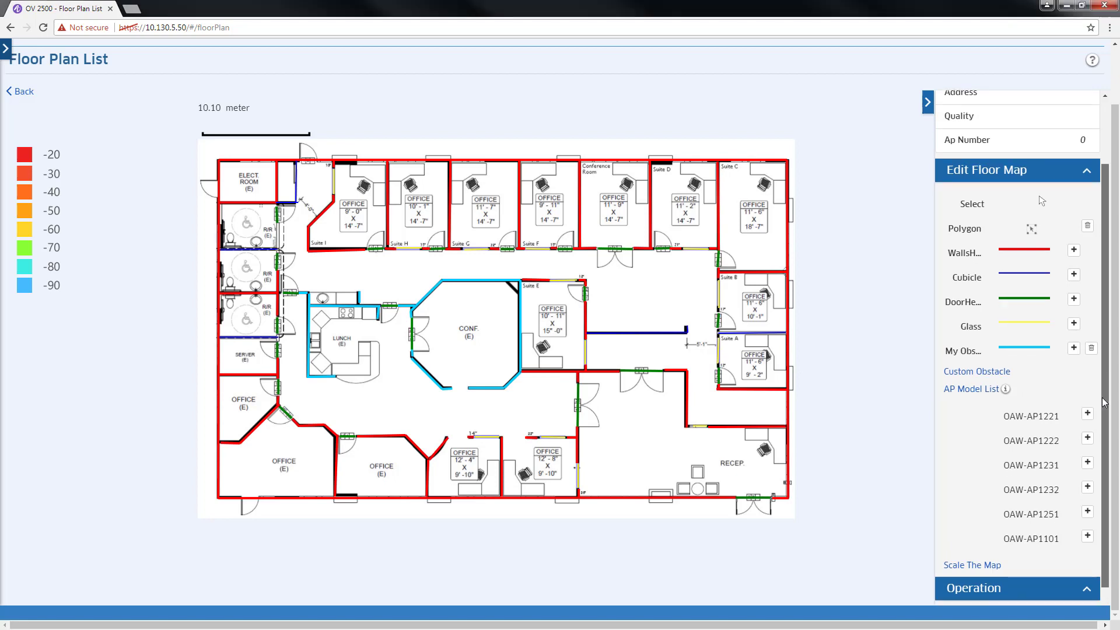
{"action": "scroll", "scroll_direction": "down", "scroll_amount": 3}
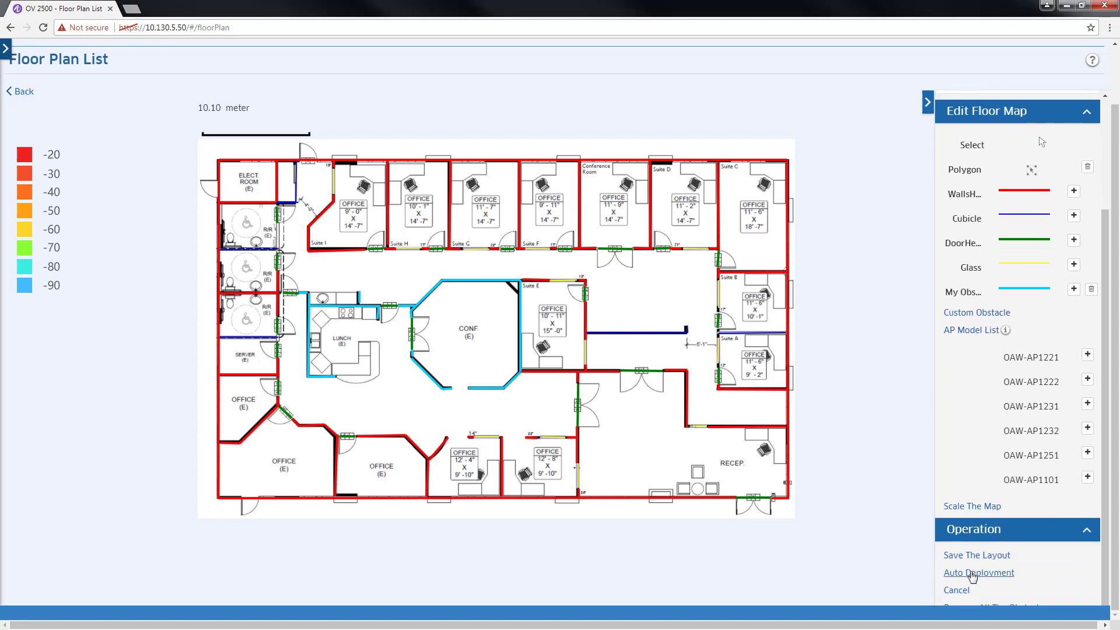
Submit Auto Deployment with Excellent quality and OAW-AP1231 as the AP model
{"action": "left_click", "coordinate": [979, 573]}
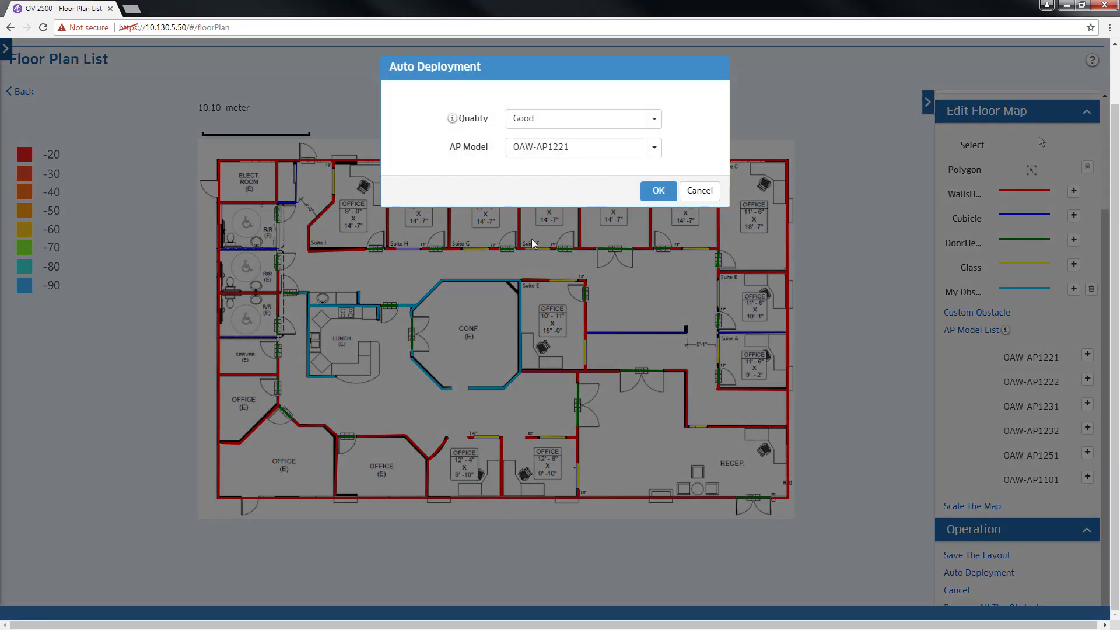
{"action": "mouse_move", "coordinate": [453, 123]}
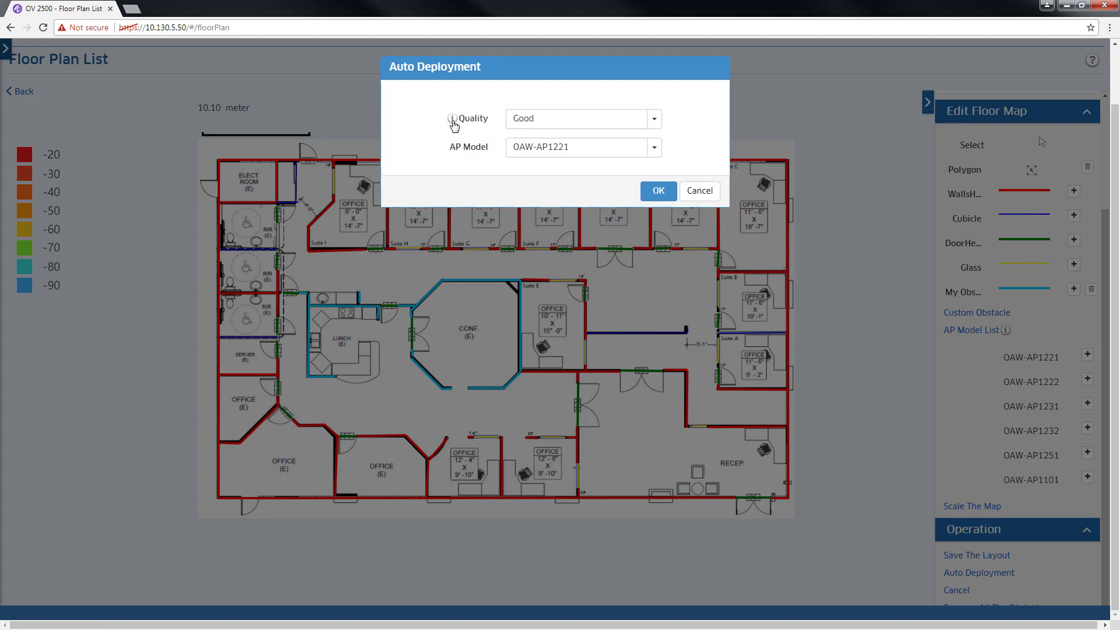
{"action": "mouse_move", "coordinate": [451, 118]}
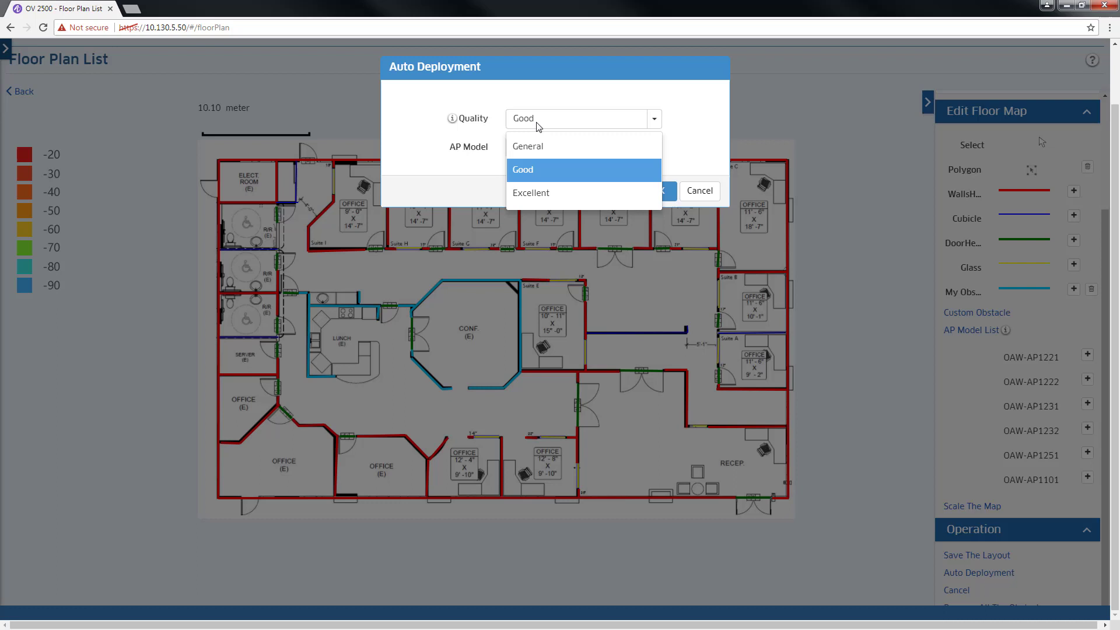
{"action": "left_click", "coordinate": [531, 193]}
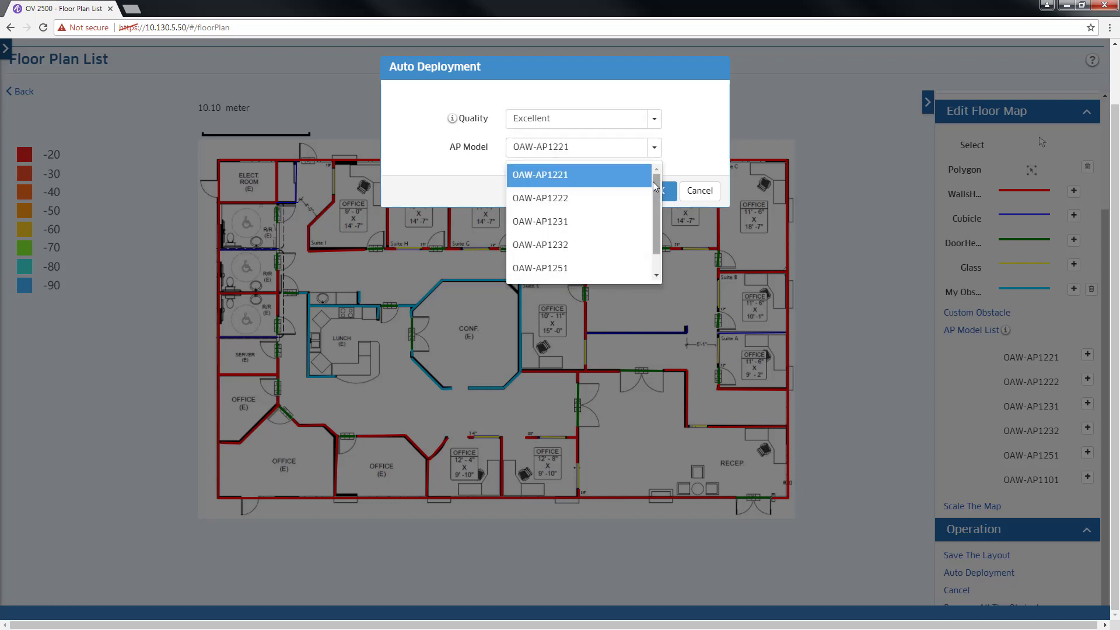
{"action": "scroll", "scroll_direction": "down", "scroll_amount": 3}
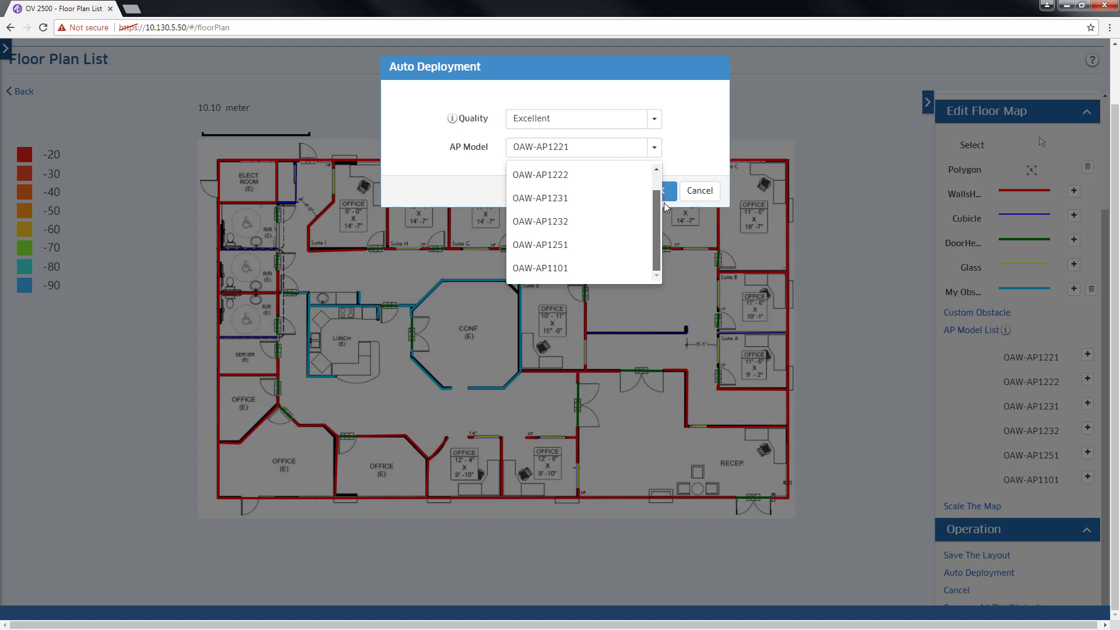
{"action": "left_click", "coordinate": [541, 198]}
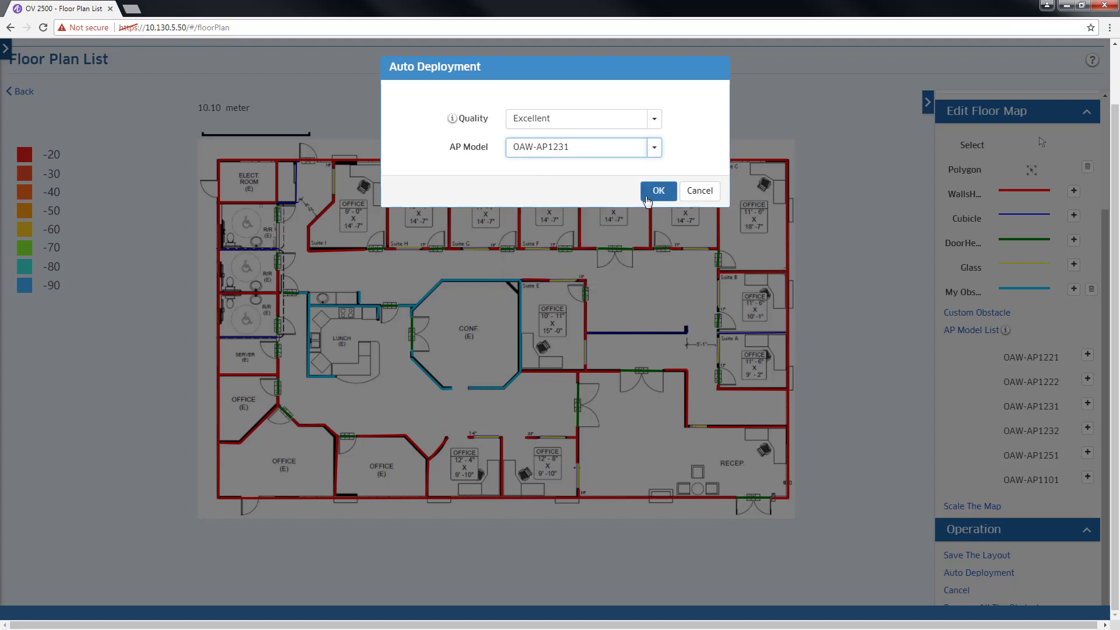
{"action": "left_click", "coordinate": [656, 191]}
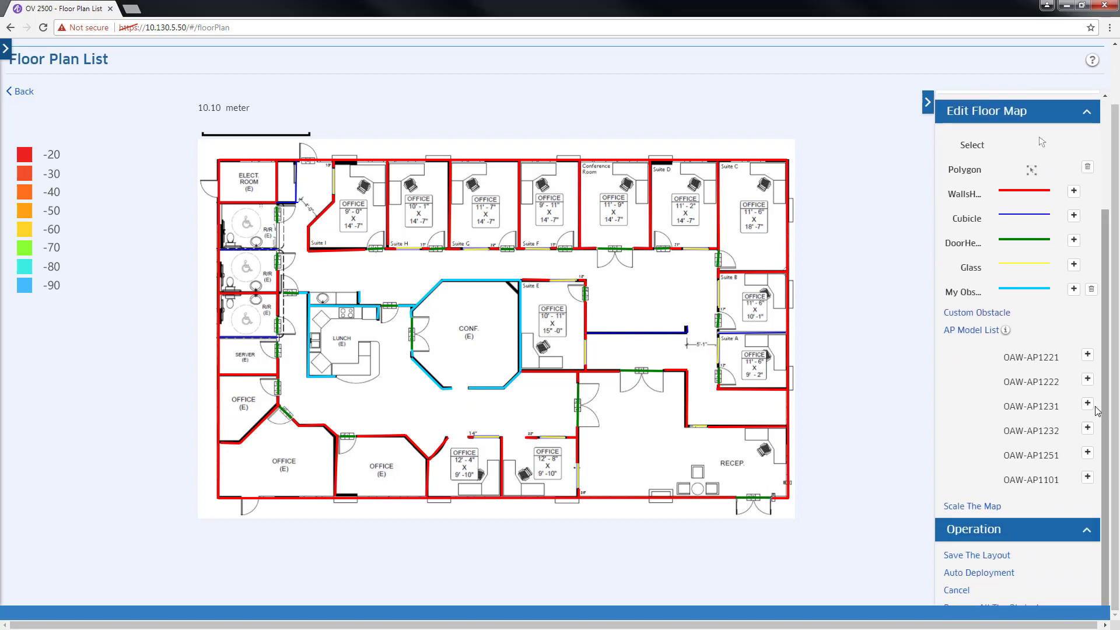
Place an OAW-AP1231 in the conference room, an OAW-AP1221 in the upper corridor, and add an OAW-AP1251
{"action": "left_click", "coordinate": [1087, 403]}
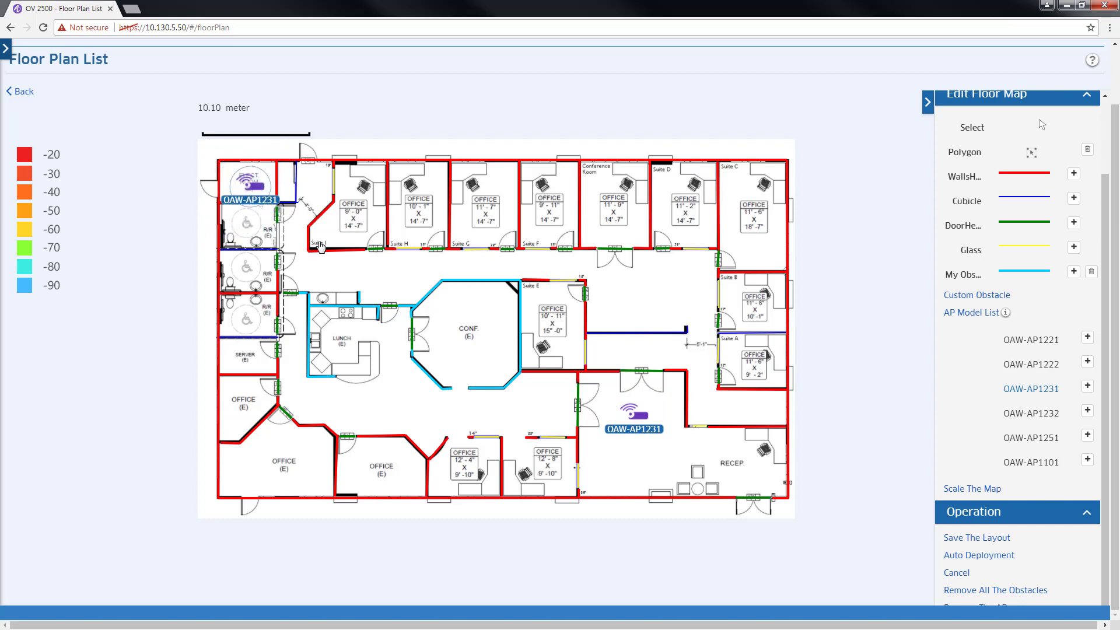
{"action": "left_click_drag", "start_coordinate": [248, 186], "coordinate": [465, 336]}
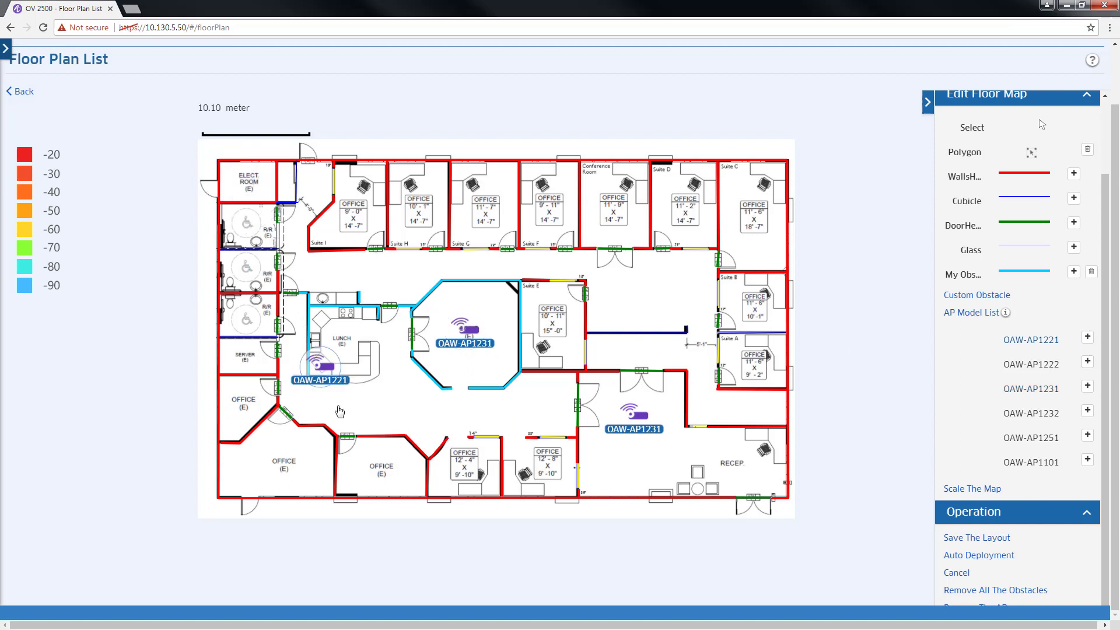
{"action": "left_click", "coordinate": [1088, 339]}
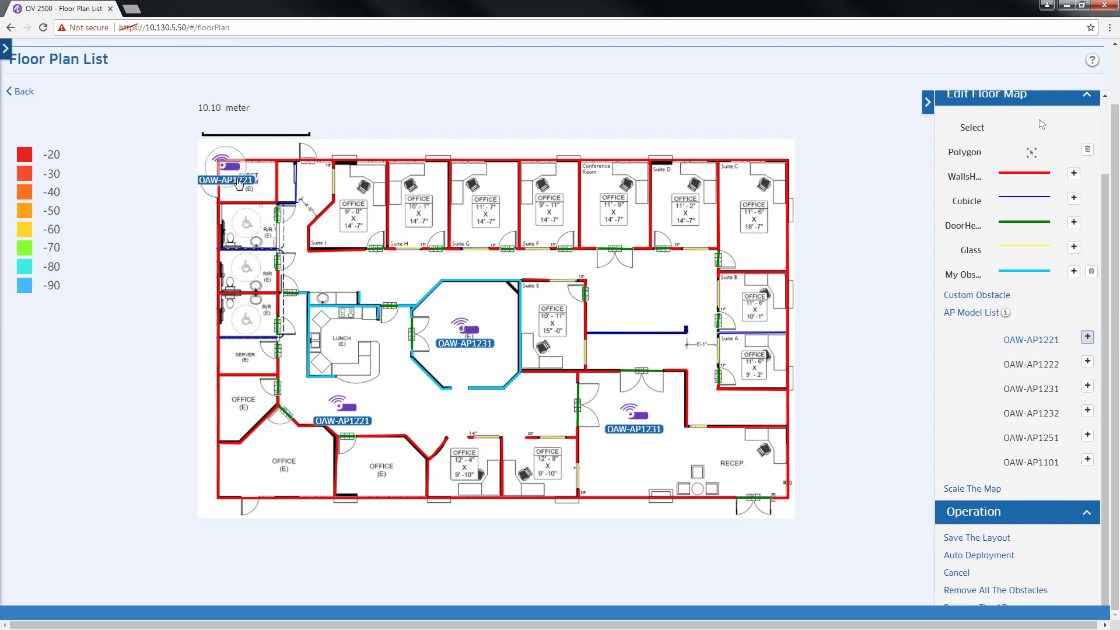
{"action": "left_click_drag", "start_coordinate": [225, 168], "coordinate": [385, 271]}
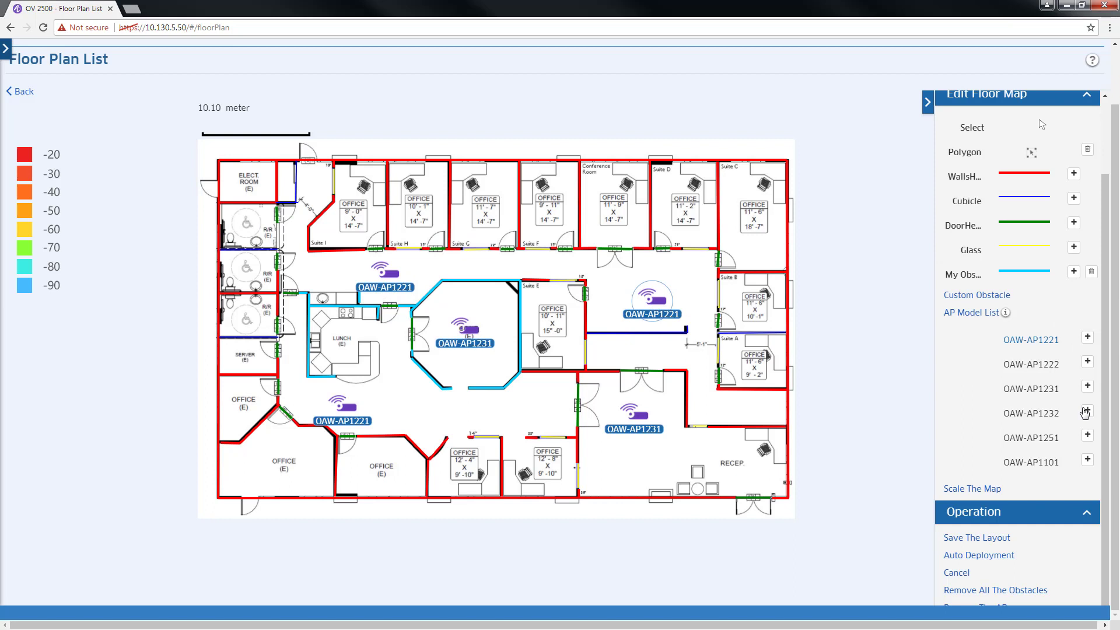
{"action": "left_click", "coordinate": [1087, 436]}
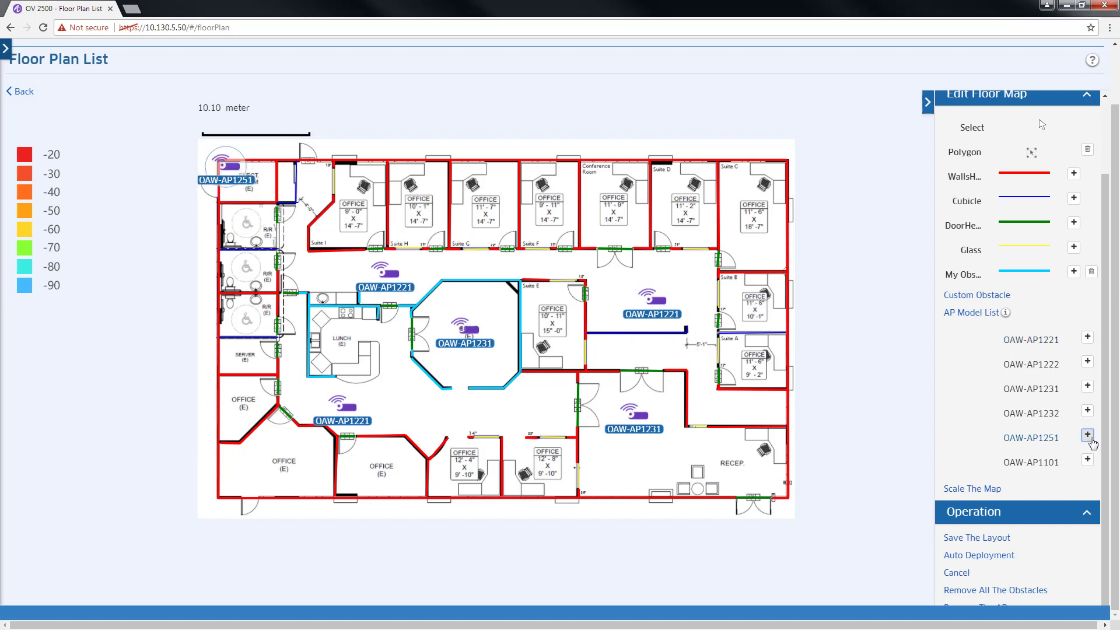